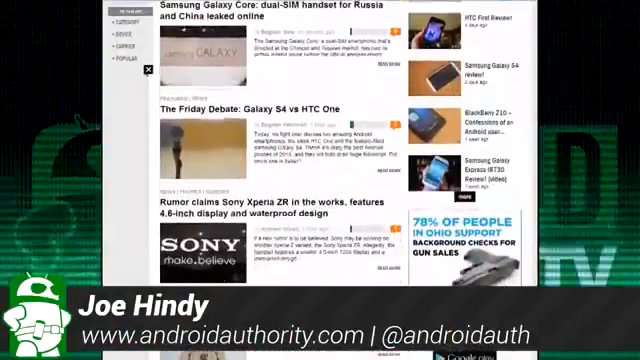
- Scroll the androidauthority.com homepage down to the app promo with the Google Play badge
scroll("down", 3)
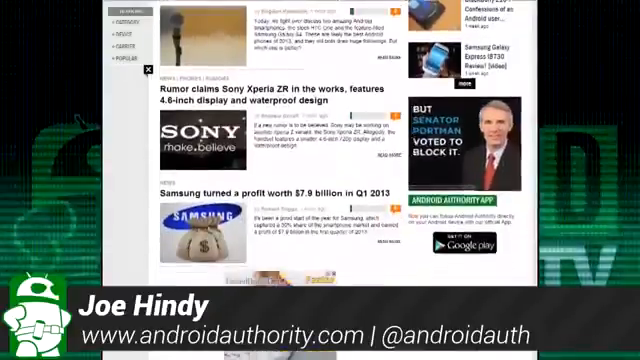
scroll("down", 3)
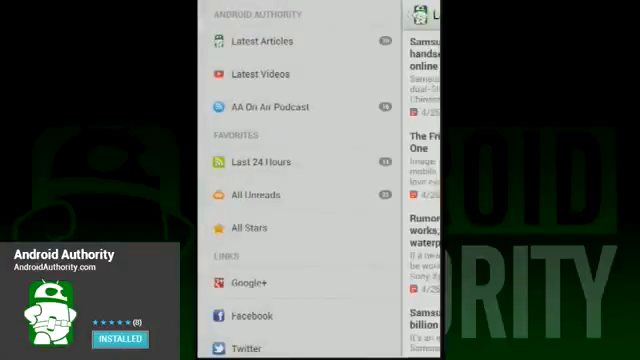
- Browse the Latest Articles feed reporting 51 new articles, then reopen the drawer
left_click(258, 42)
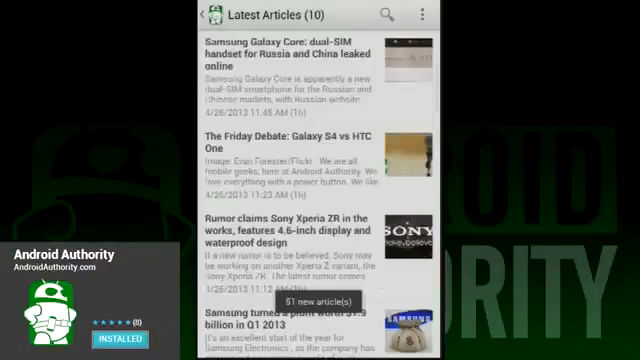
scroll("down", 3)
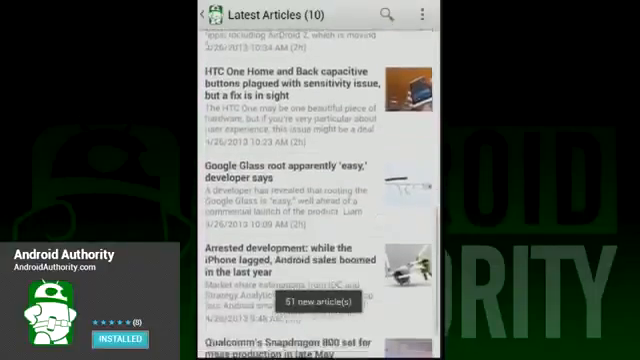
scroll("down", 3)
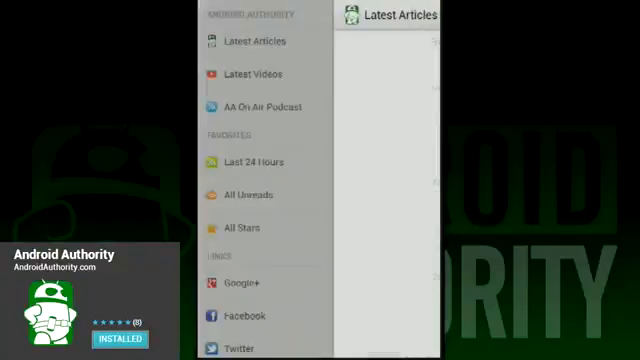
- View a streaming-apps video post in Latest Videos, then return to the navigation drawer
left_click(263, 73)
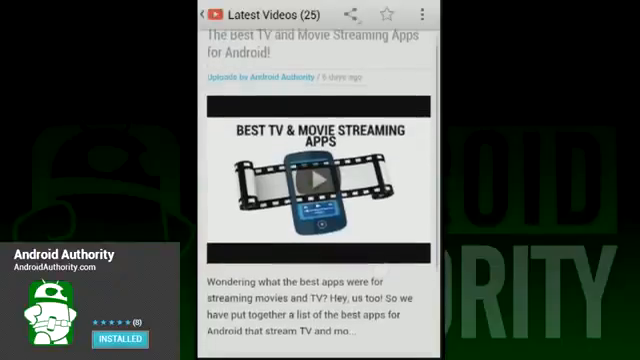
scroll("down", 3)
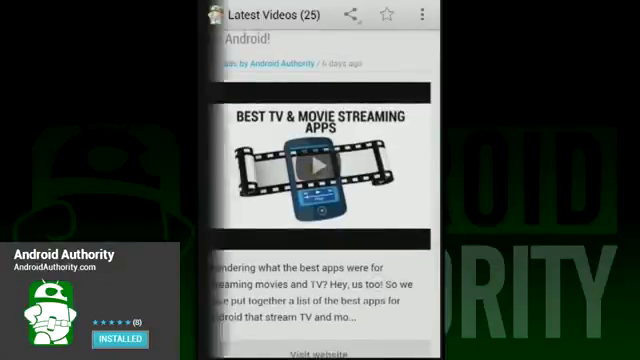
left_click(318, 165)
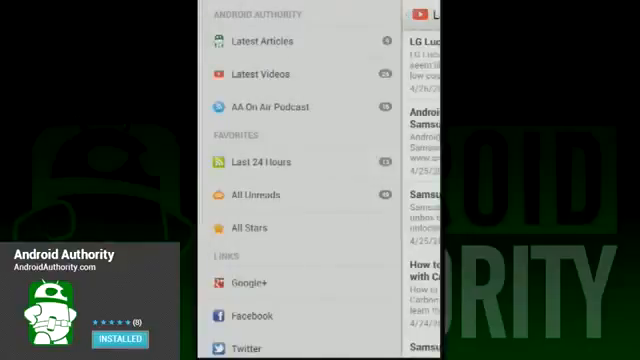
- Scroll through the AA On Air Podcast episodes and follow the Google+ link under Links
left_click(271, 107)
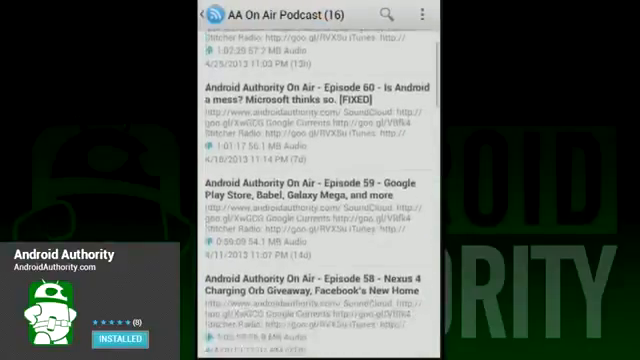
scroll("down", 3)
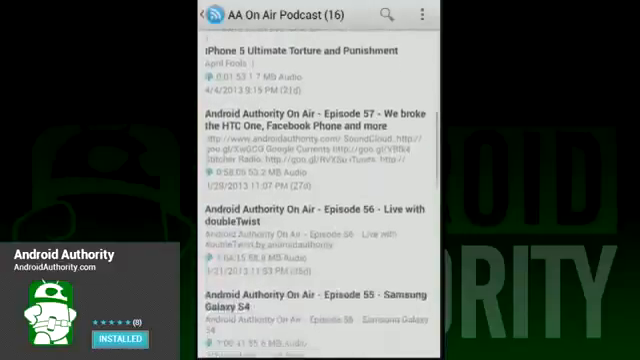
scroll("down", 3)
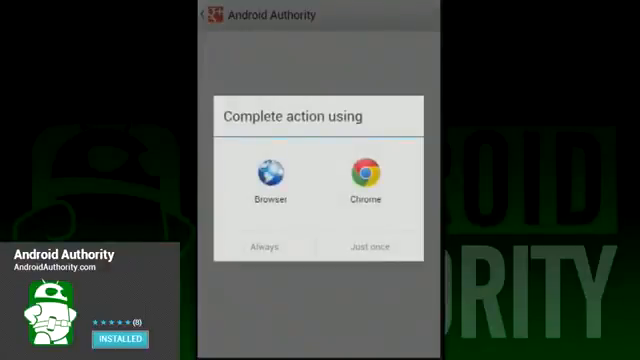
- Open the Google+ page in Chrome, scroll its posts, then return to the app's drawer
left_click(364, 176)
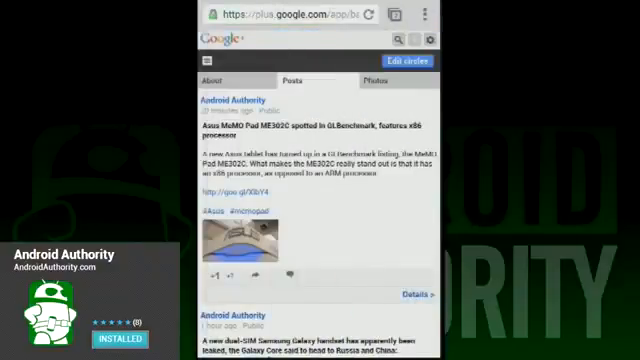
scroll("down", 3)
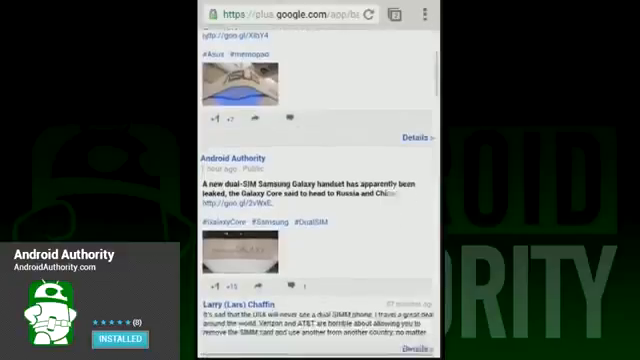
scroll("down", 3)
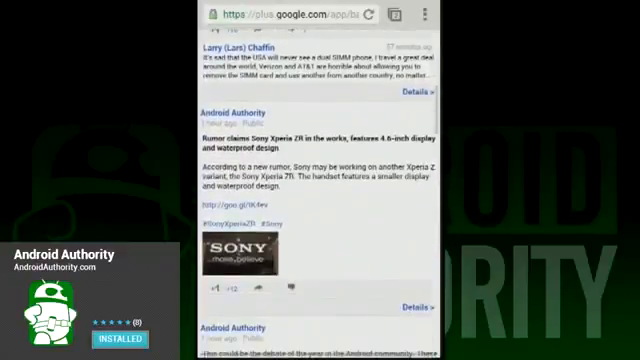
scroll("down", 3)
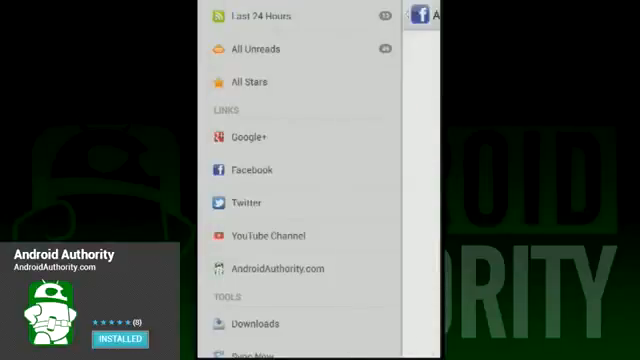
- Run Sync Now from Tools (0 new articles), then open the Samsung Galaxy Core article
scroll("down", 3)
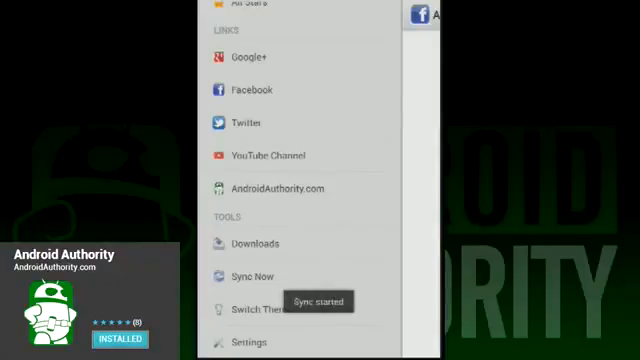
left_click(255, 243)
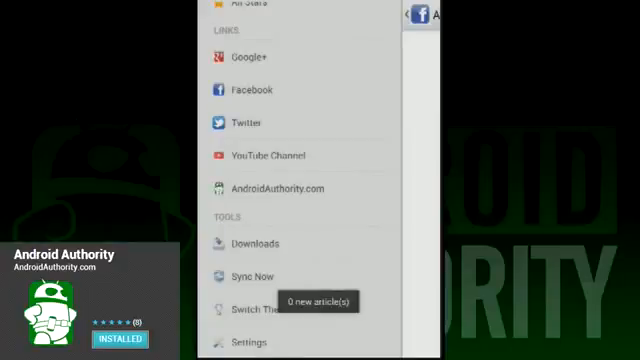
left_click(248, 342)
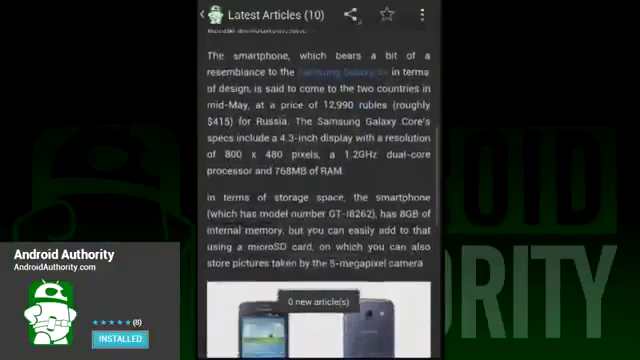
- Scroll the Galaxy Core article's web version, then return to Latest Articles in the dark theme
scroll("down", 3)
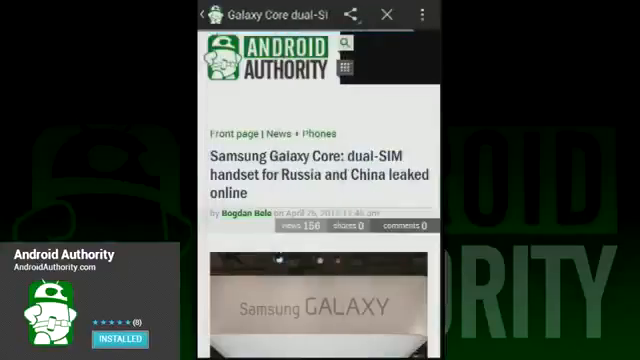
scroll("down", 3)
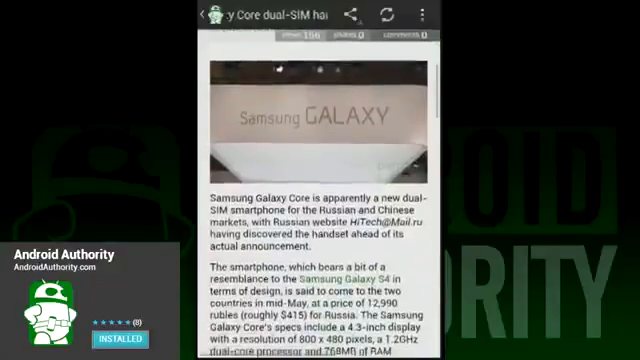
scroll("down", 3)
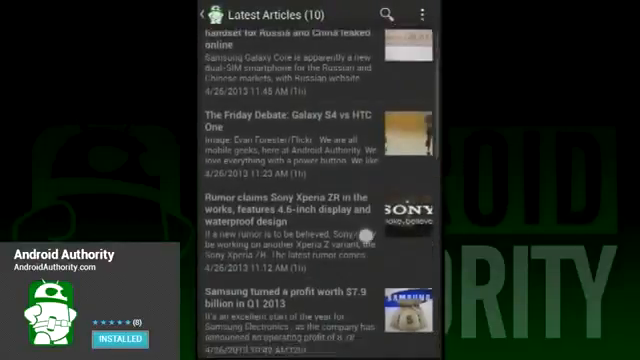
- Scroll further down Latest Articles and open the LG Lucid 2 Review video on YouTube
scroll("down", 3)
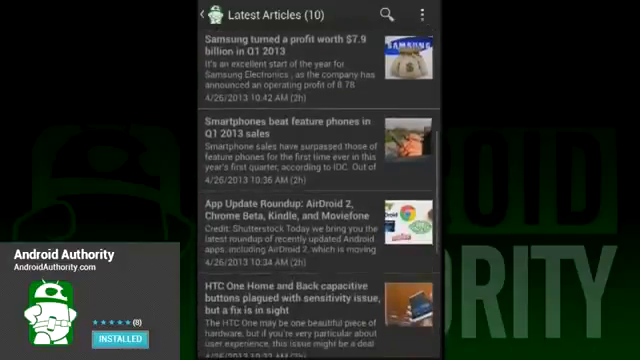
scroll("down", 3)
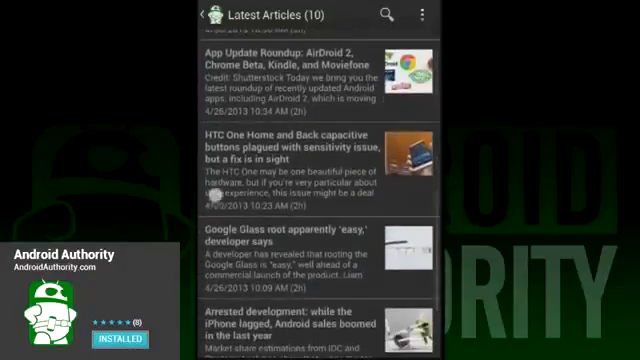
left_click(197, 17)
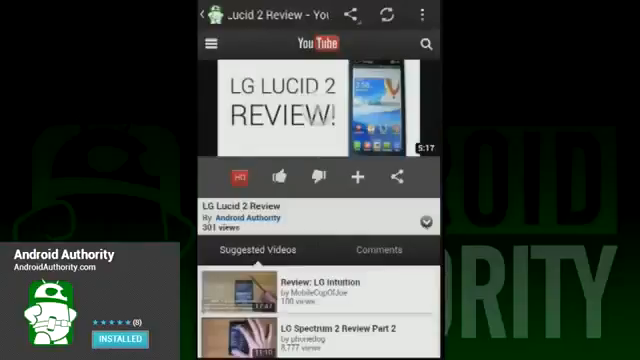
- Read the LG Lucid 2 video comments, then scroll the website homepage's latest news
scroll("down", 3)
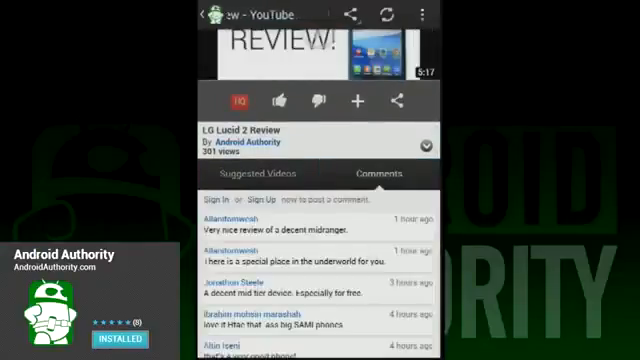
scroll("down", 3)
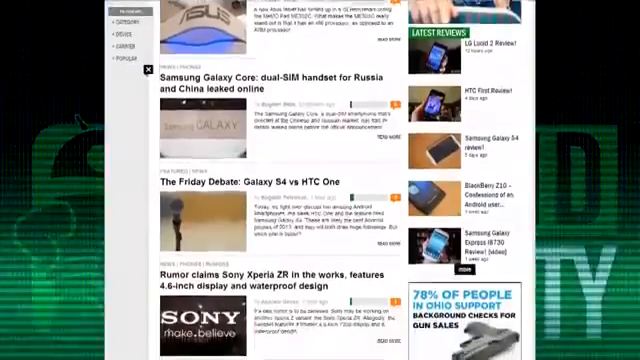
scroll("down", 3)
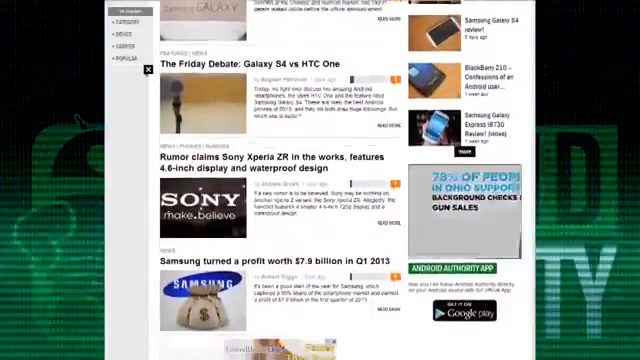
scroll("down", 3)
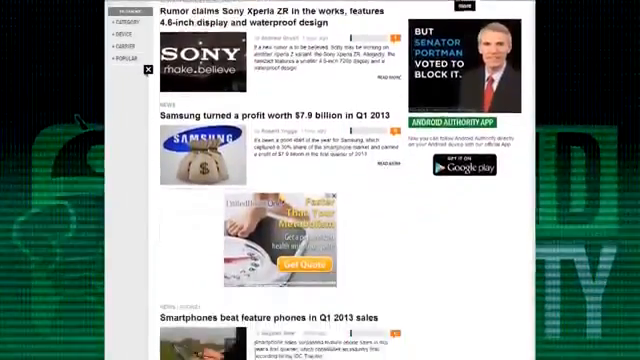